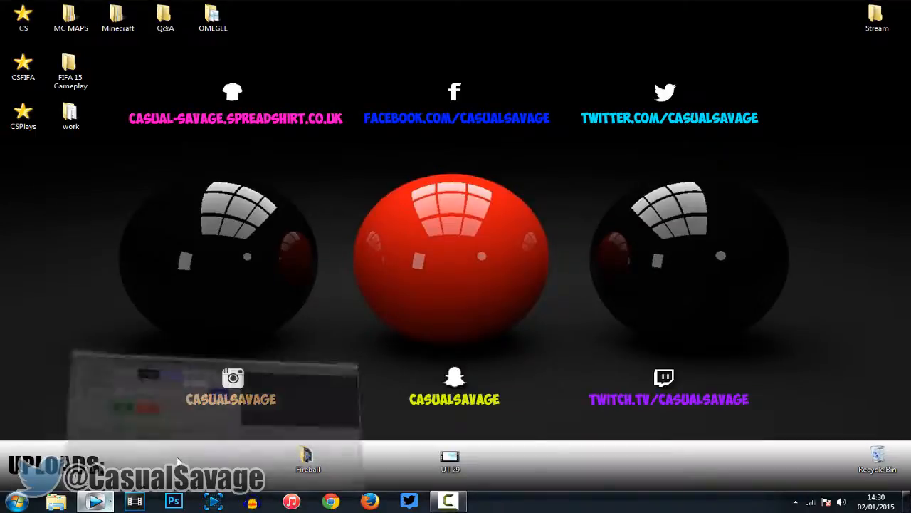
Launch Sony Vegas Pro 12.0 from the taskbar to get an untitled project
{"action": "left_click", "coordinate": [448, 501]}
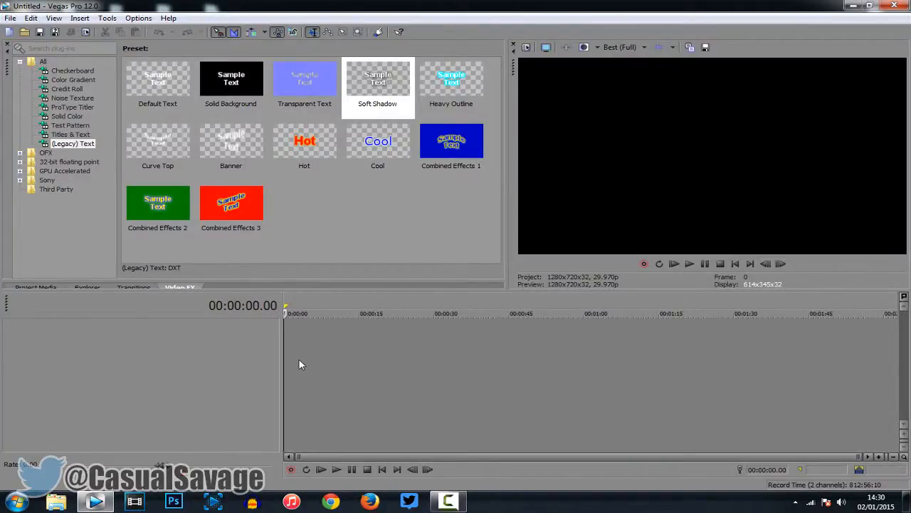
{"action": "mouse_move", "coordinate": [289, 378]}
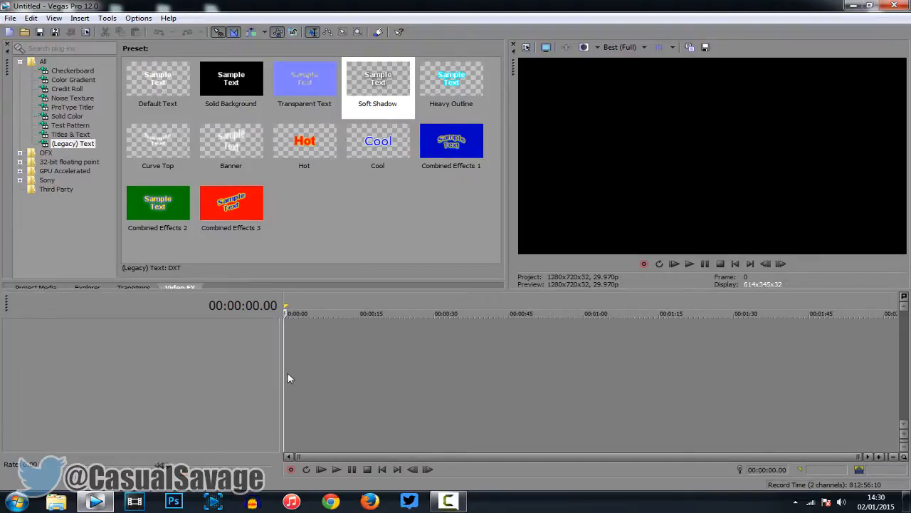
{"action": "mouse_move", "coordinate": [289, 380]}
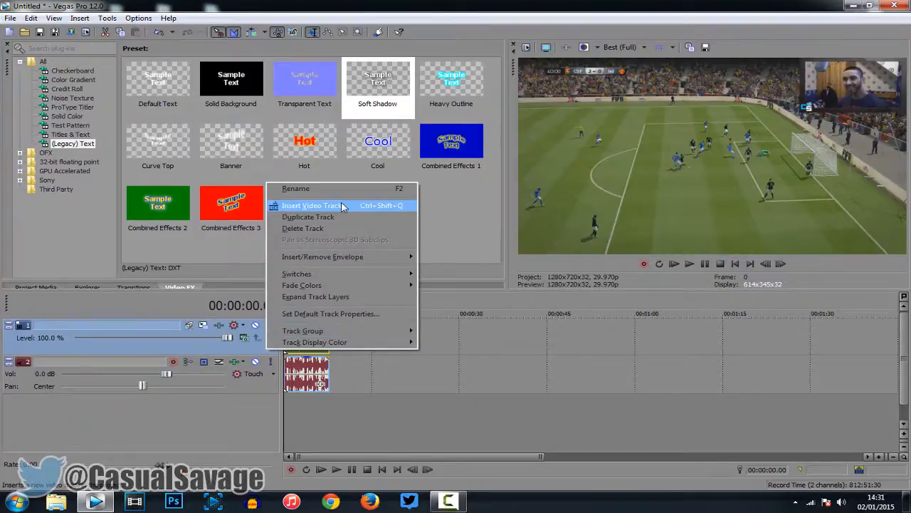
Insert an empty video track above the FIFA clip's video and audio tracks
{"action": "left_click", "coordinate": [311, 205]}
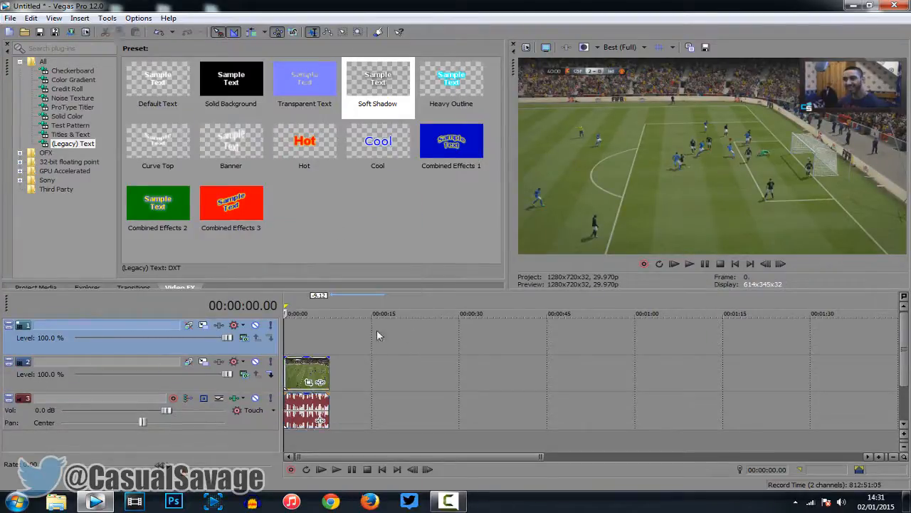
{"action": "left_click", "coordinate": [378, 78]}
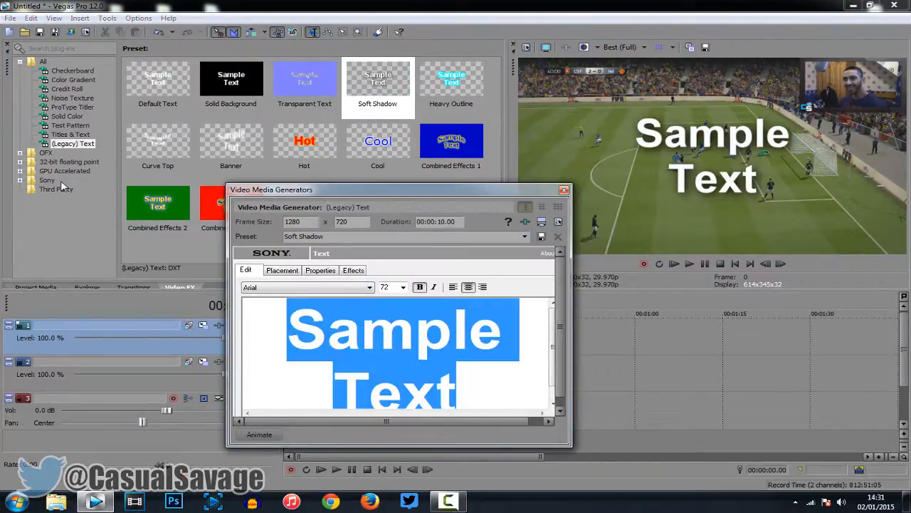
Replace the Sample Text title with 'GOAL!!!!!' and finish editing it
{"action": "type", "text": "YOUTUBE"}
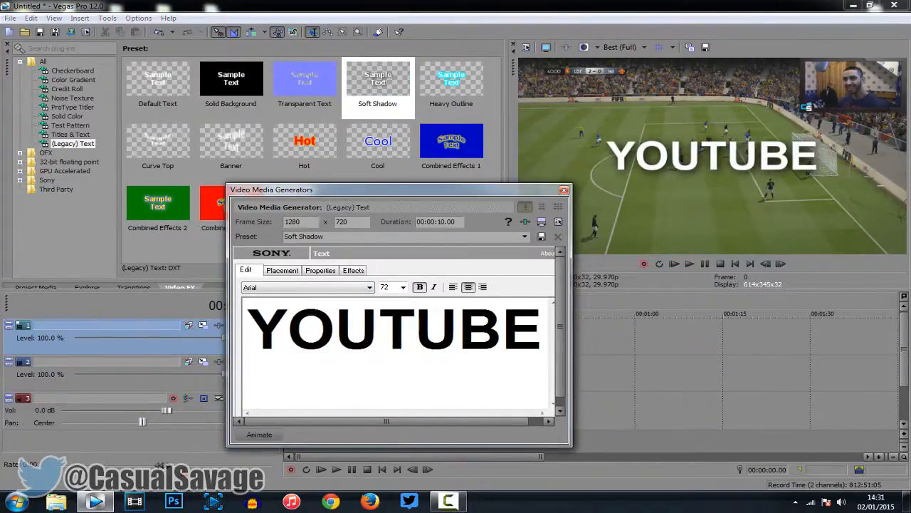
{"action": "type", "text": "GBOA"}
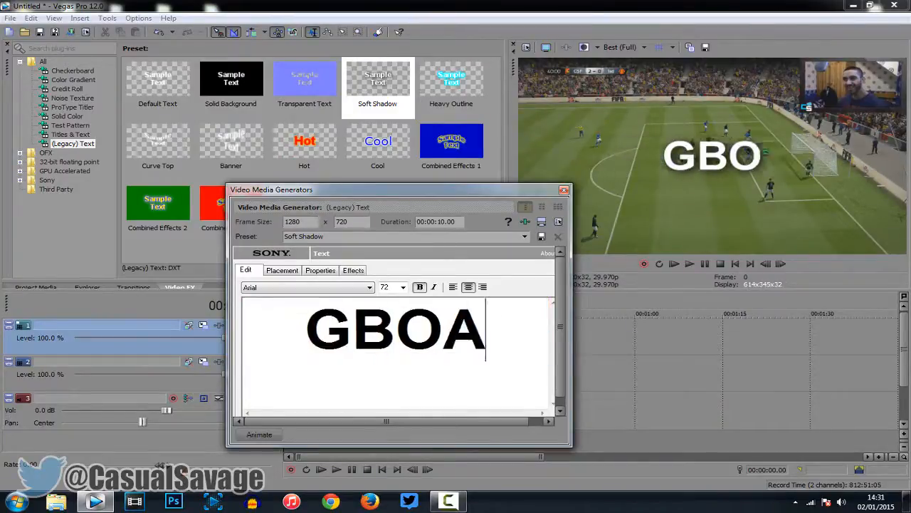
{"action": "type", "text": "GOAL!!!"}
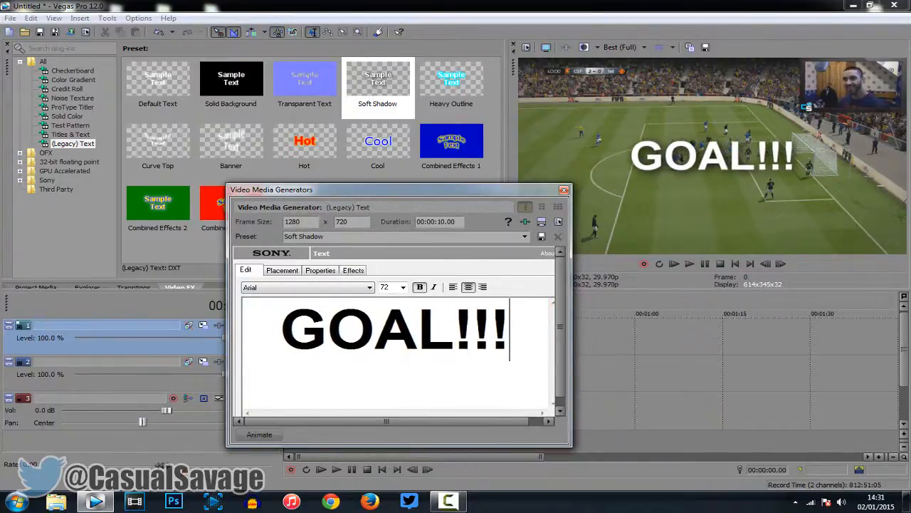
{"action": "left_click", "coordinate": [563, 190]}
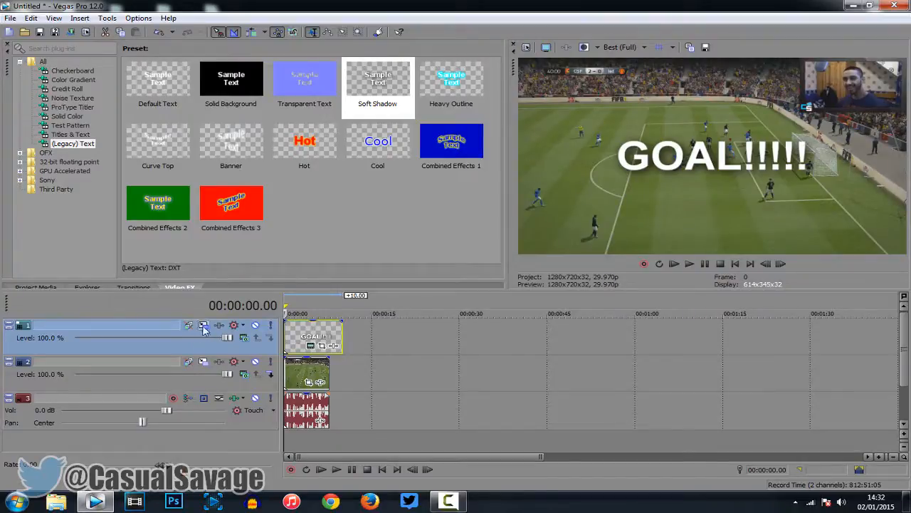
{"action": "mouse_move", "coordinate": [203, 325]}
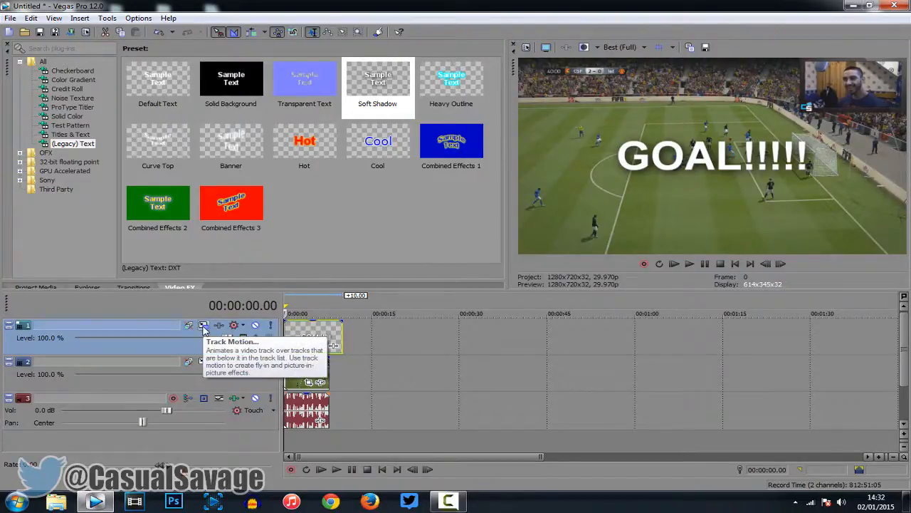
Open the Track Motion window for track 1, which holds the title
{"action": "left_click", "coordinate": [203, 325]}
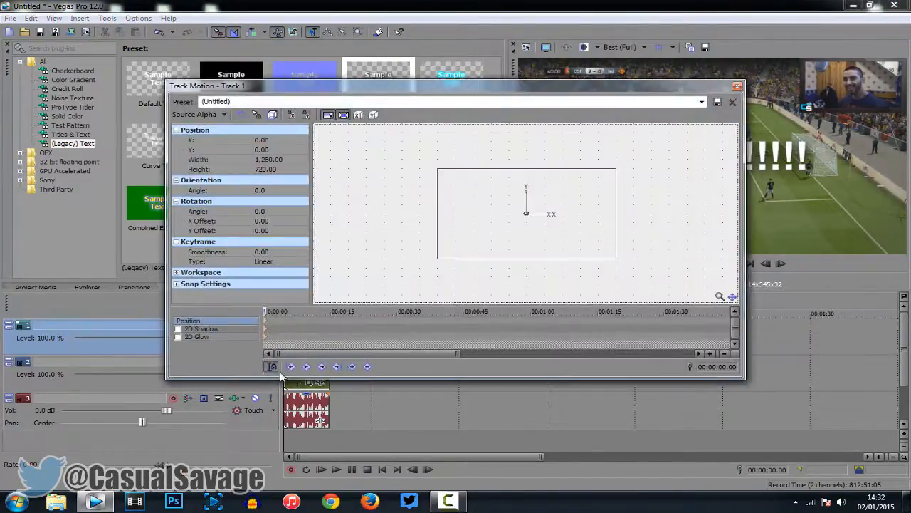
{"action": "mouse_move", "coordinate": [271, 367]}
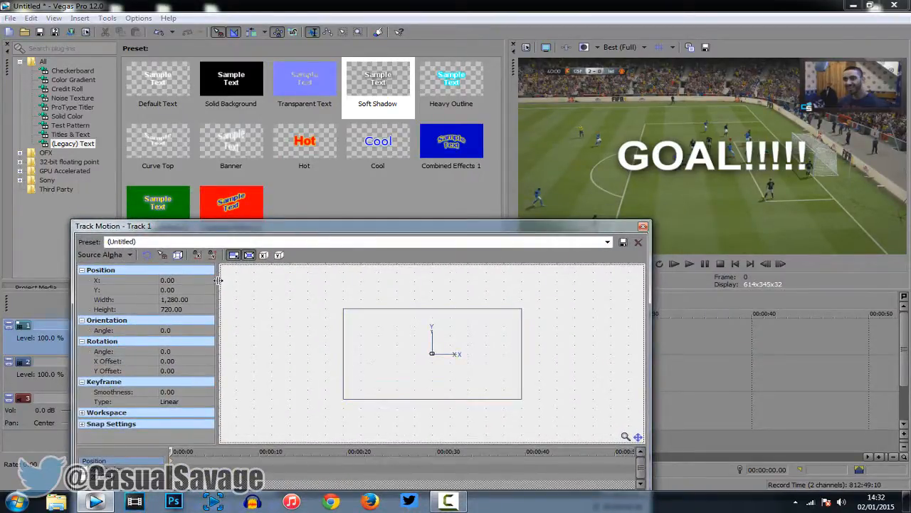
{"action": "mouse_move", "coordinate": [148, 255]}
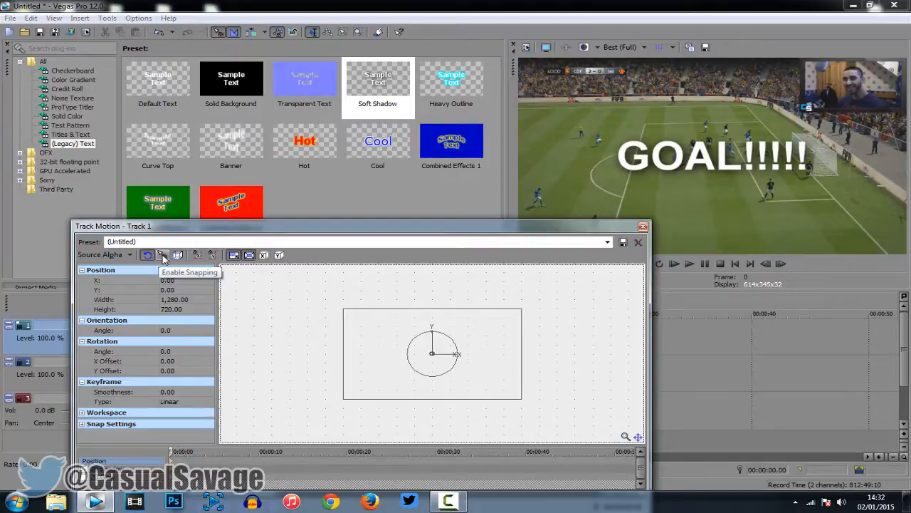
Rotate the title frame in Track Motion to a negative tilt of about -15°
{"action": "left_click_drag", "start_coordinate": [432, 354], "coordinate": [454, 363]}
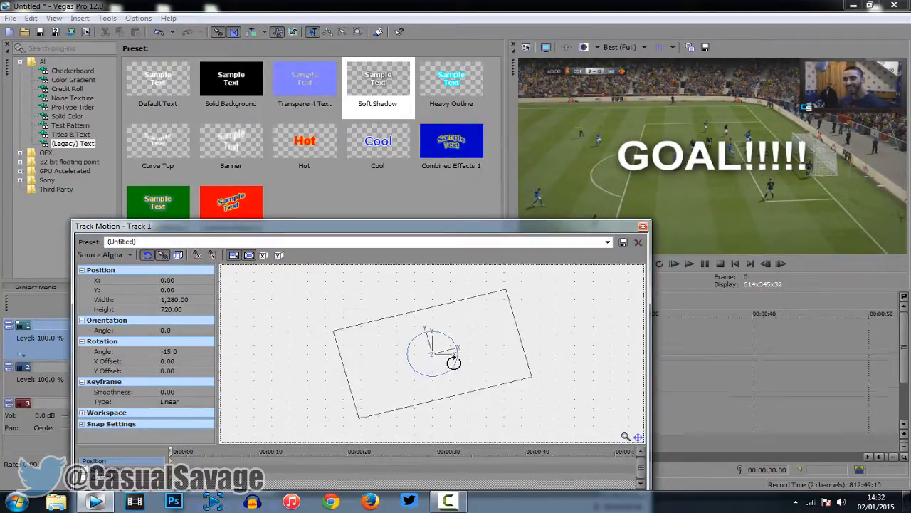
{"action": "left_click_drag", "start_coordinate": [454, 364], "coordinate": [450, 367]}
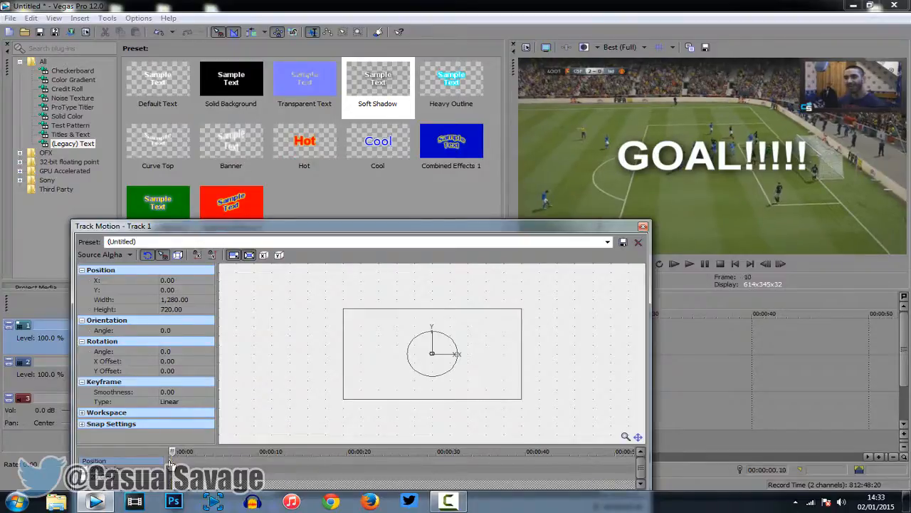
{"action": "mouse_move", "coordinate": [162, 254]}
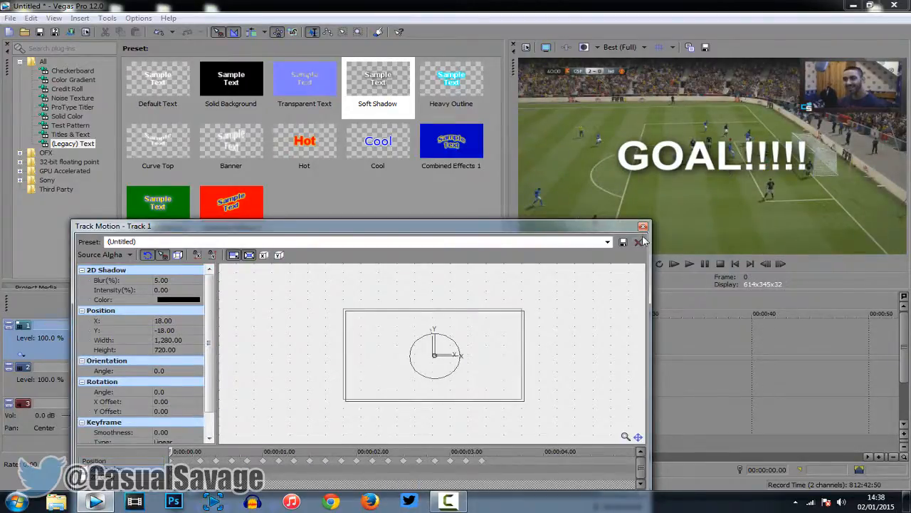
Close Track Motion and play the preview to watch the shaking title
{"action": "left_click", "coordinate": [643, 227]}
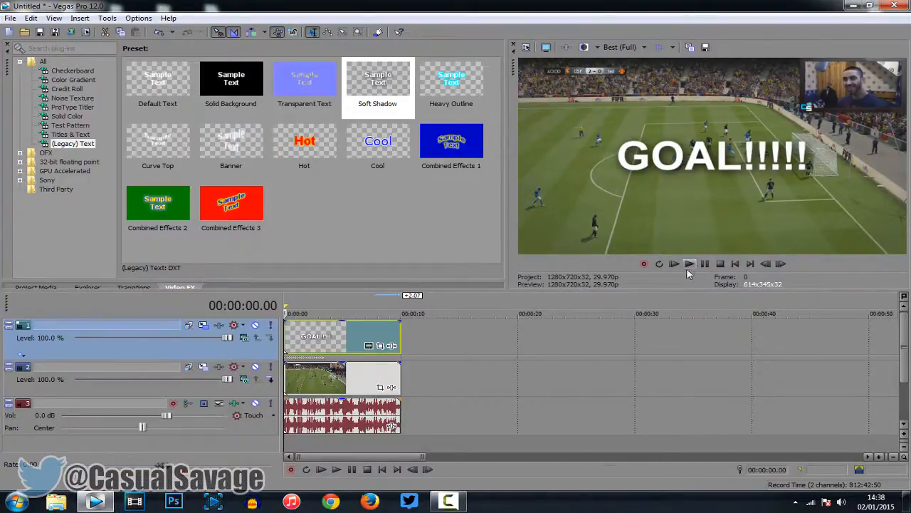
{"action": "left_click", "coordinate": [689, 263]}
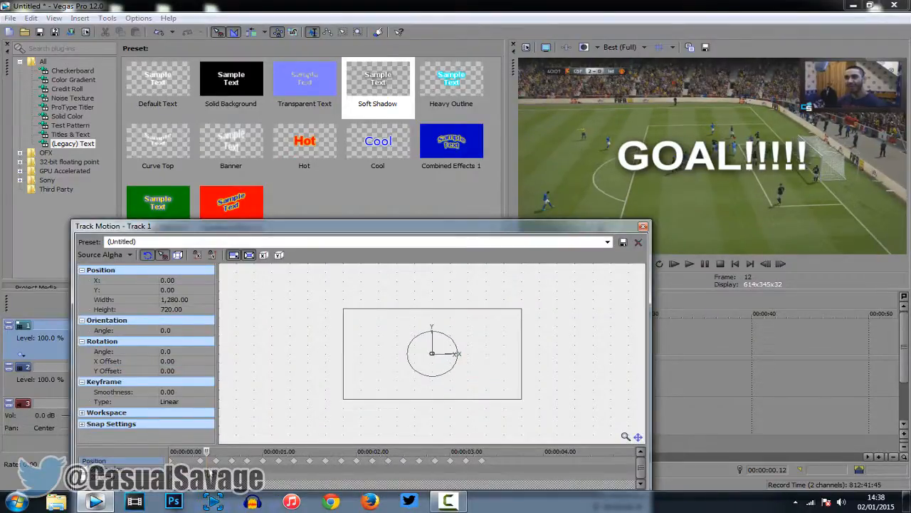
{"action": "mouse_move", "coordinate": [489, 333]}
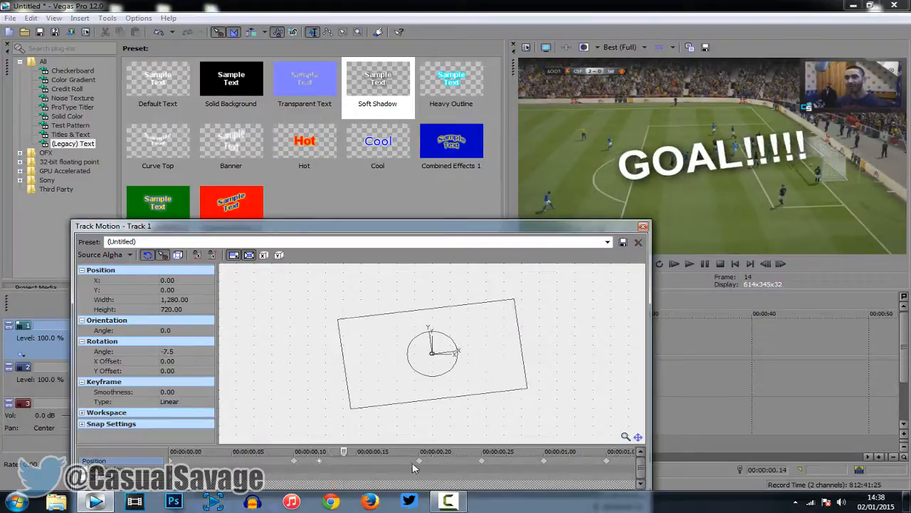
Drag a rotation keyframe closer in time on the Track Motion keyframe timeline
{"action": "left_click_drag", "start_coordinate": [459, 348], "coordinate": [456, 362]}
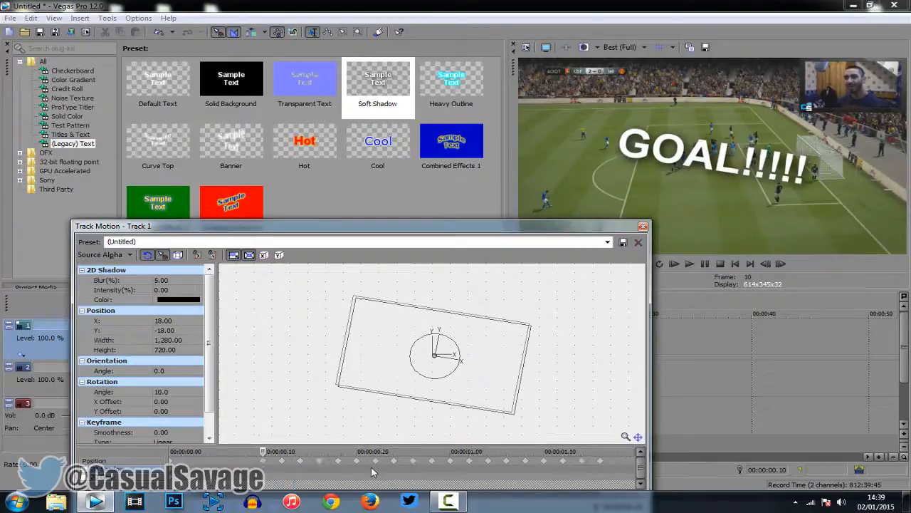
Close Track Motion, play and pause the preview, then jump to about 1 second
{"action": "left_click", "coordinate": [639, 242]}
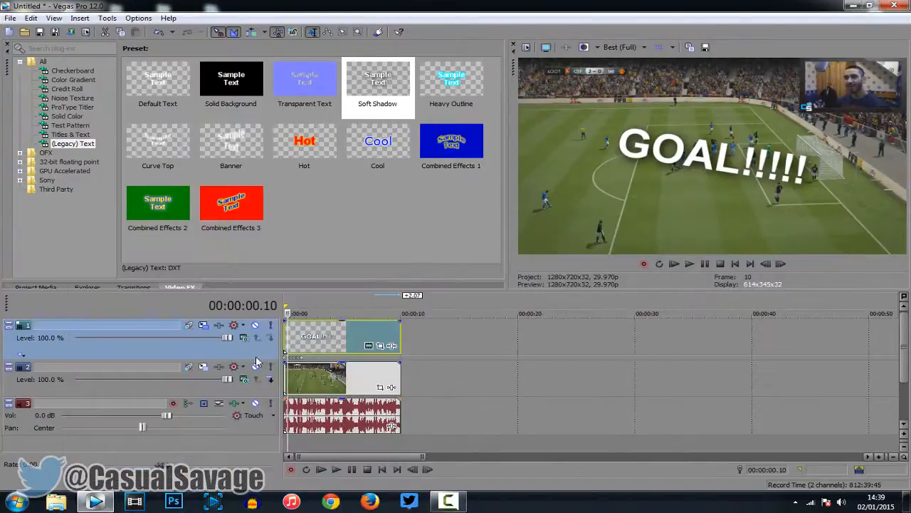
{"action": "left_click", "coordinate": [705, 264]}
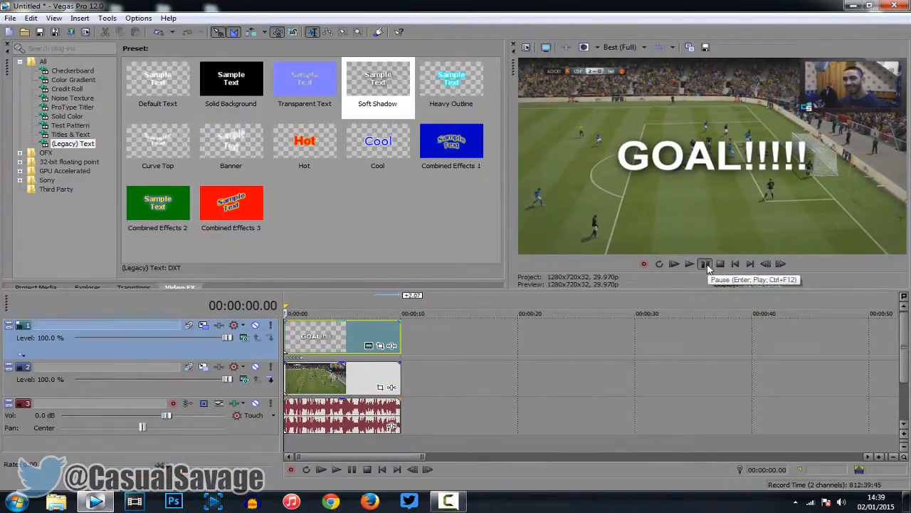
{"action": "left_click", "coordinate": [689, 263]}
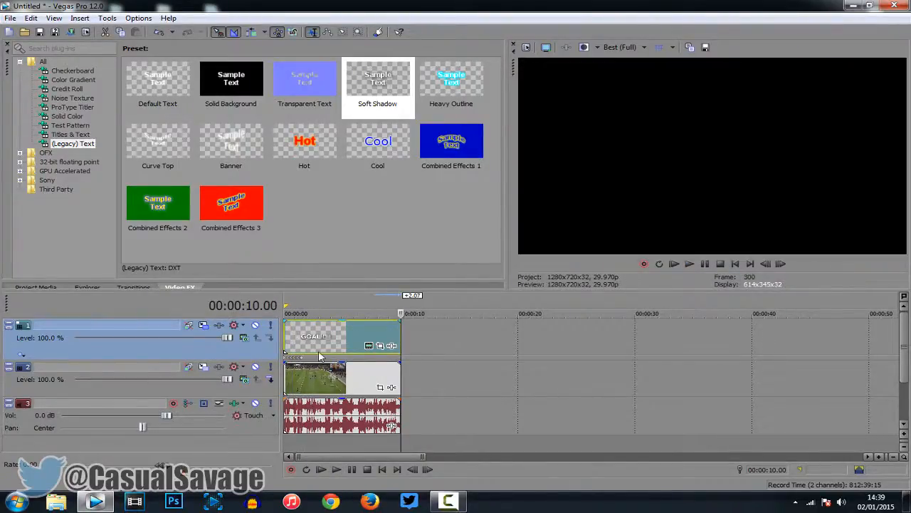
{"action": "left_click", "coordinate": [330, 313]}
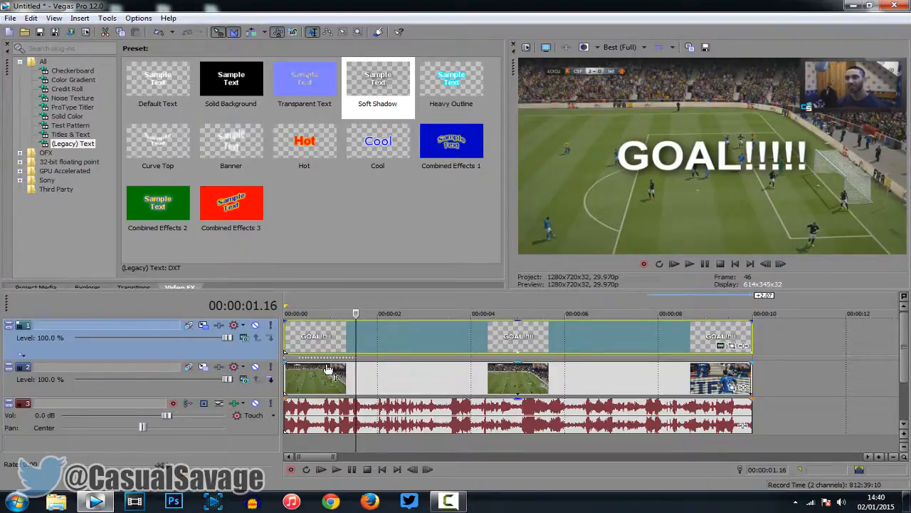
{"action": "mouse_move", "coordinate": [364, 331]}
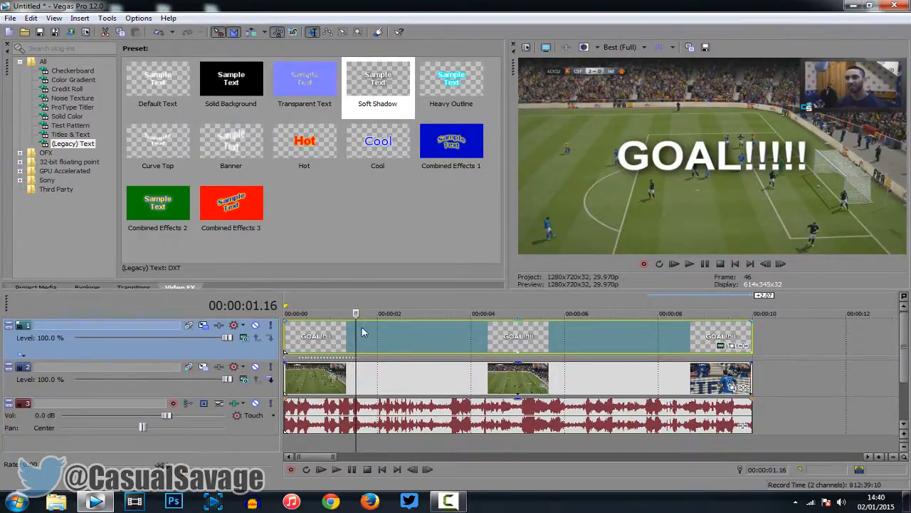